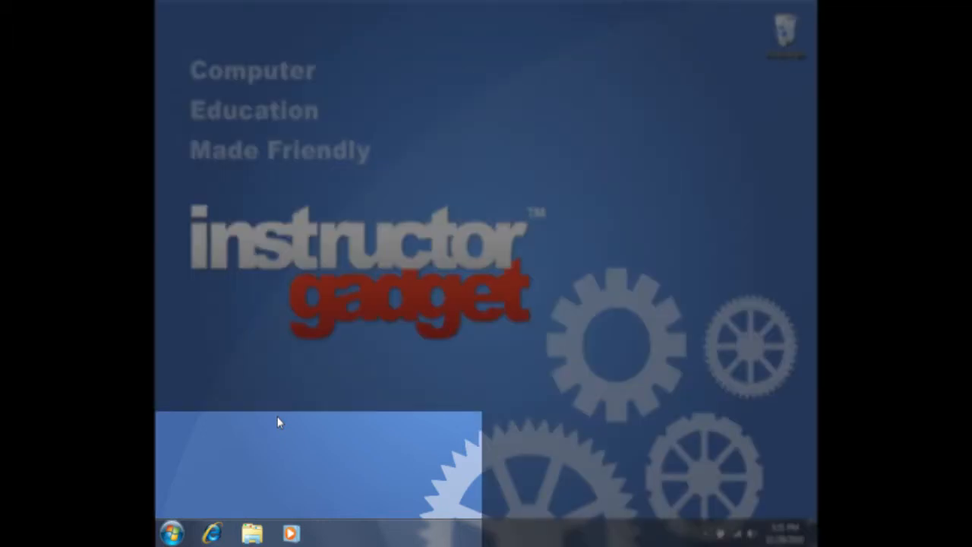
Step: Browse All Programs down to Windows Live Photo Gallery and bring up its context menu
{"action": "left_click", "coordinate": [173, 532]}
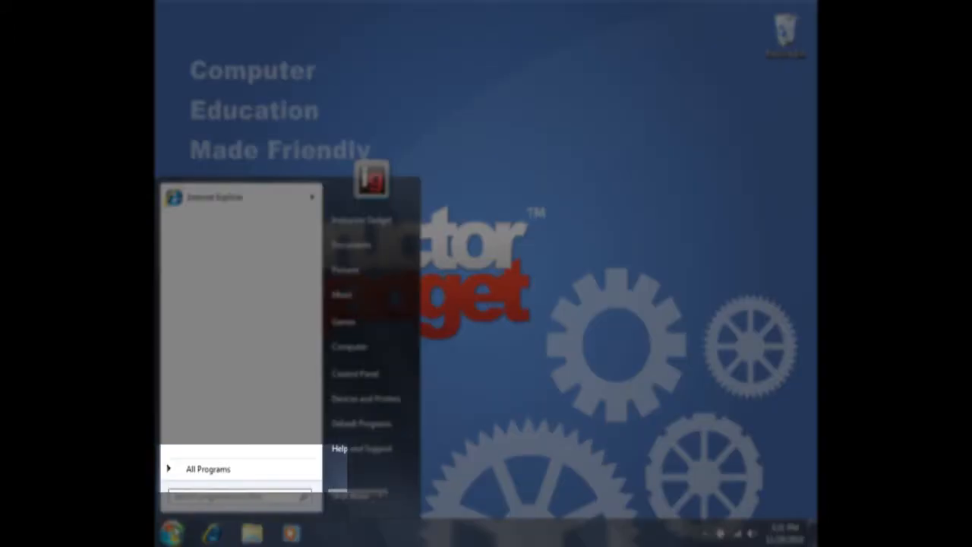
{"action": "left_click", "coordinate": [207, 469]}
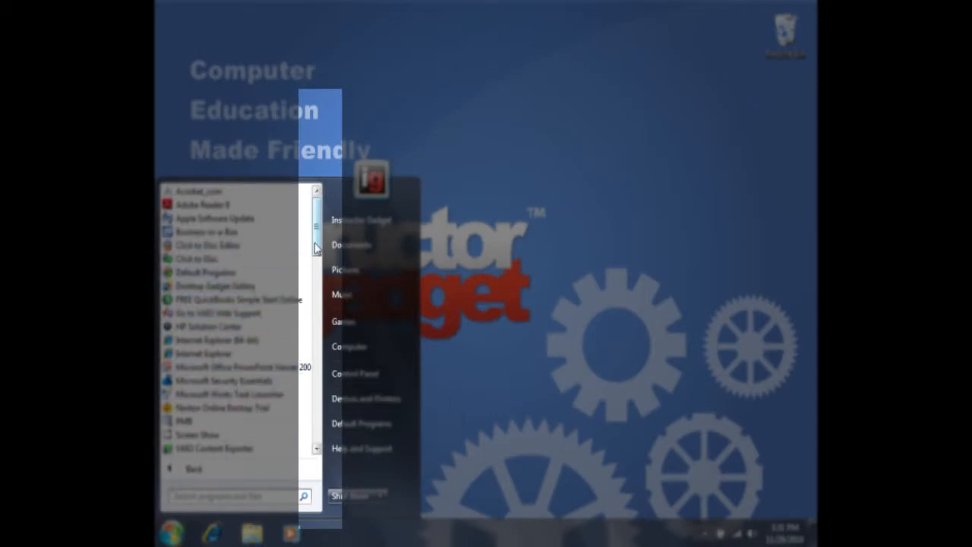
{"action": "scroll", "scroll_direction": "down", "scroll_amount": 3}
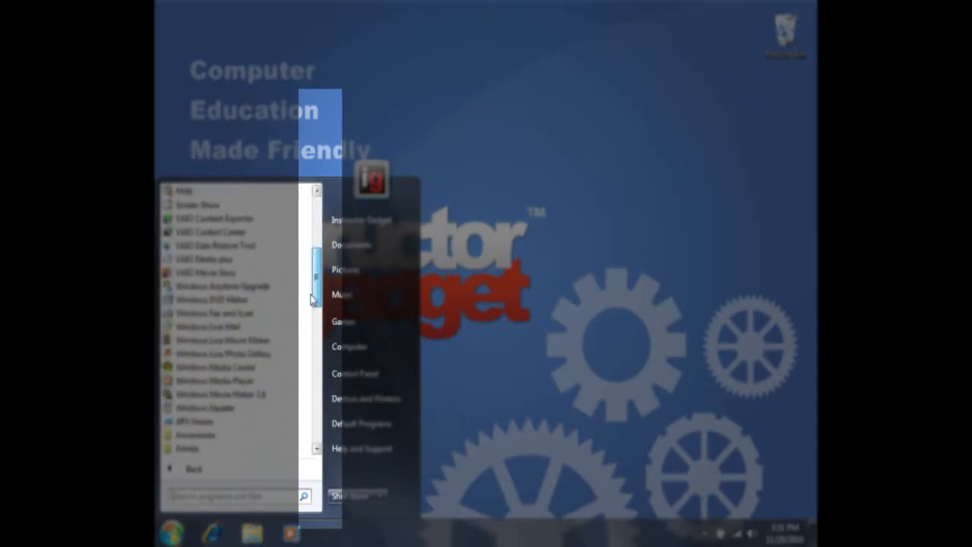
{"action": "scroll", "scroll_direction": "down", "scroll_amount": 3}
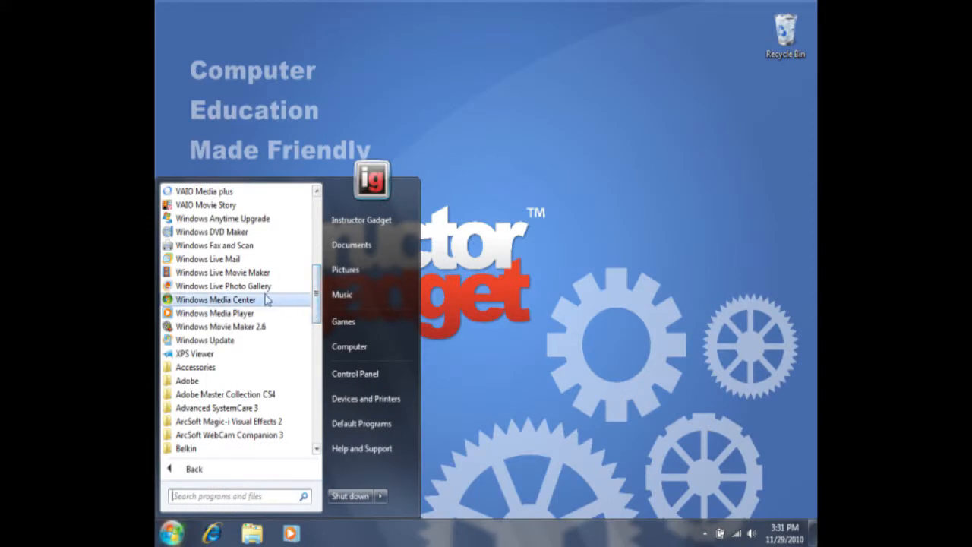
{"action": "mouse_move", "coordinate": [223, 286]}
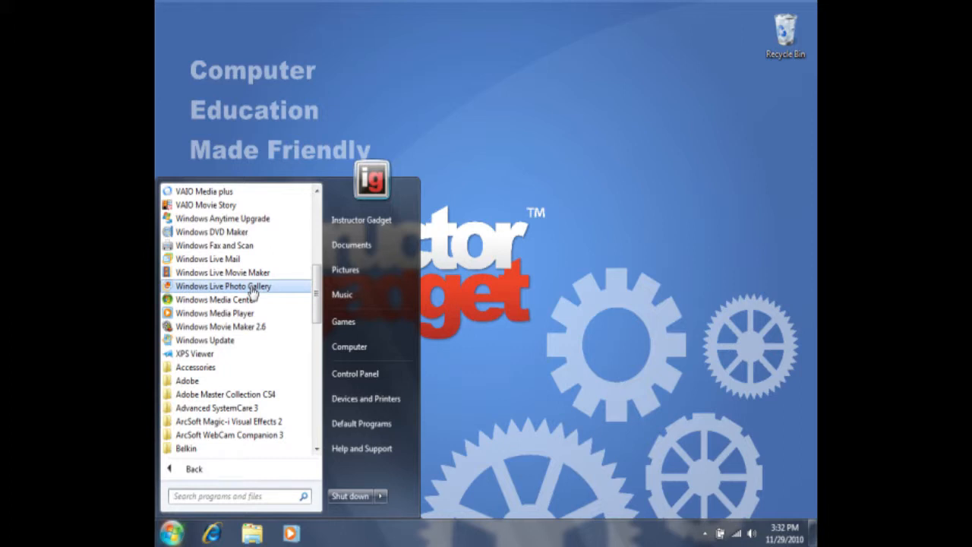
{"action": "right_click", "coordinate": [223, 286]}
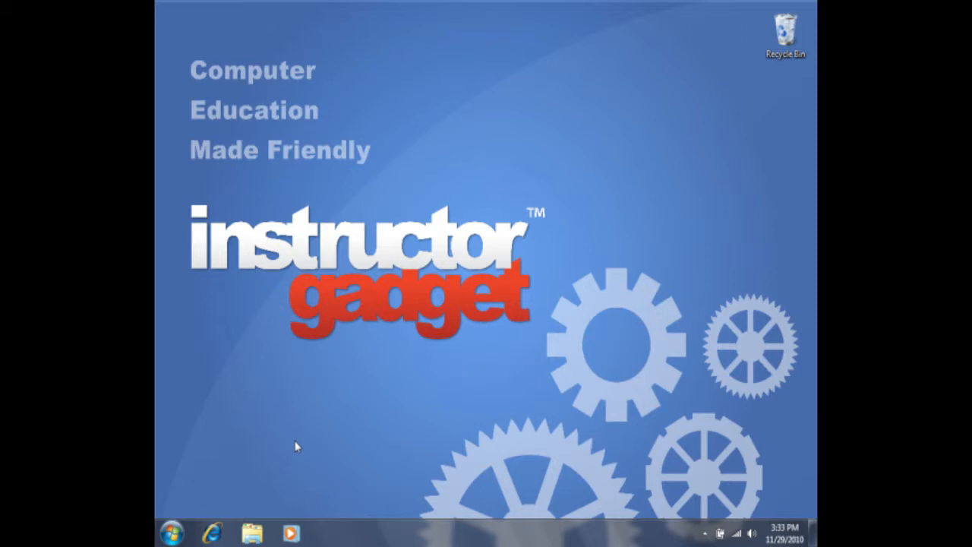
{"action": "mouse_move", "coordinate": [168, 533]}
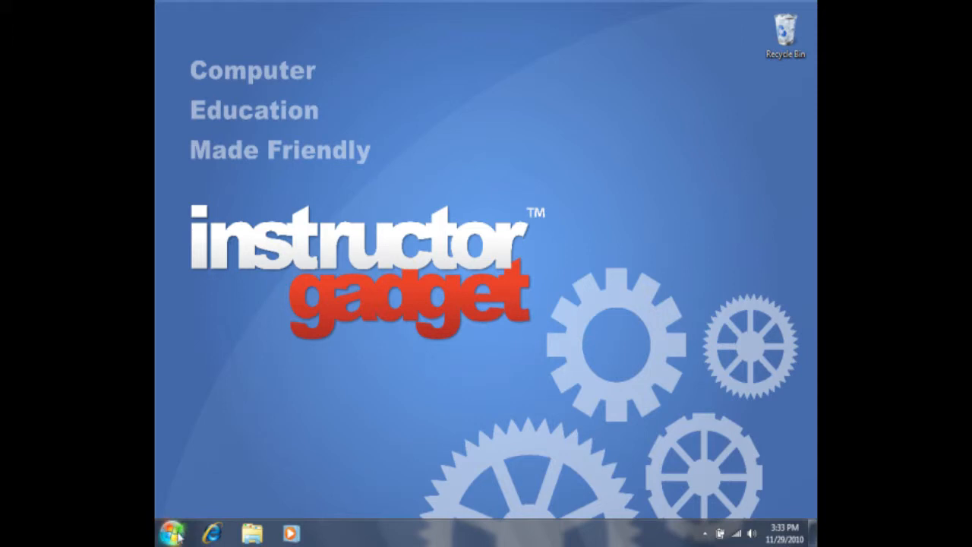
Step: Launch Windows Live Photo Gallery from its pinned Start menu entry
{"action": "left_click", "coordinate": [171, 533]}
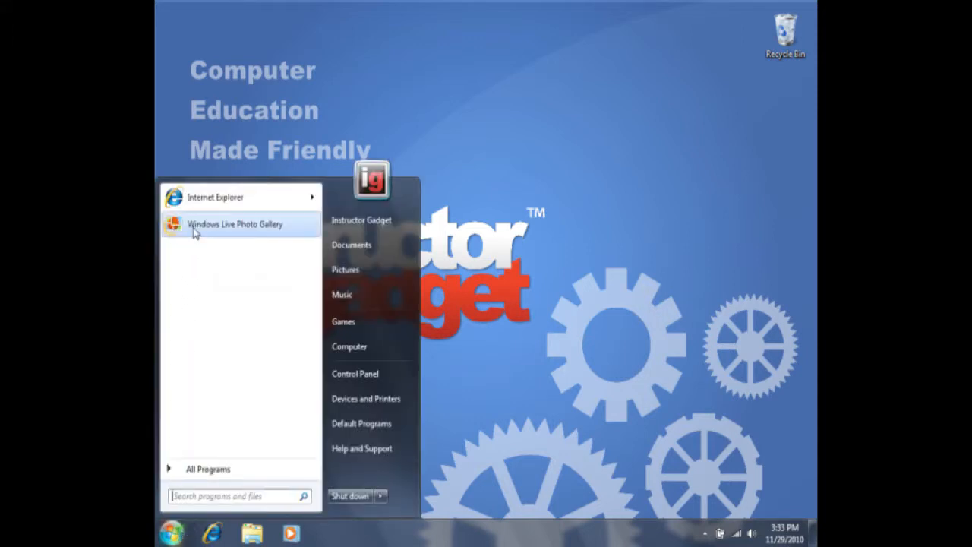
{"action": "left_click", "coordinate": [234, 223]}
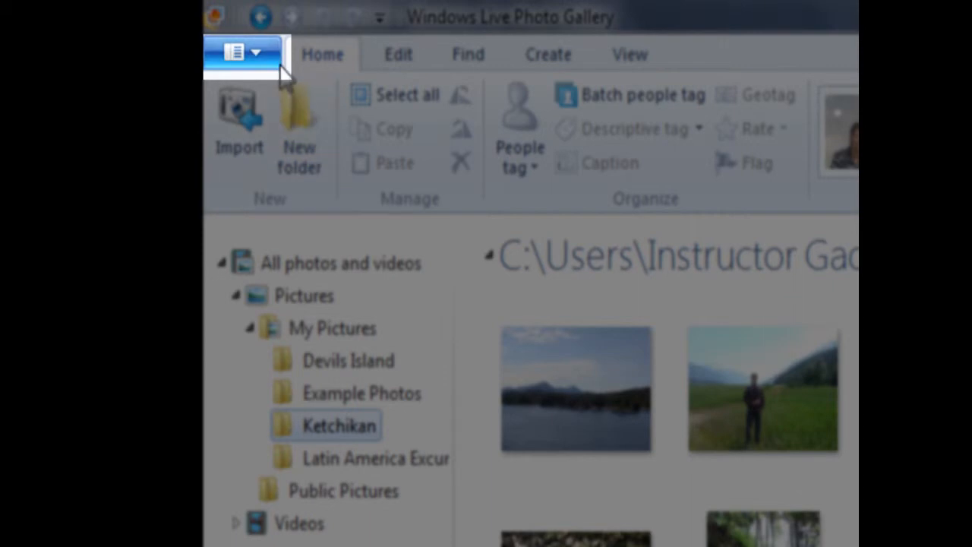
Step: Open the Photo Gallery Options dialog from the application menu
{"action": "left_click", "coordinate": [243, 53]}
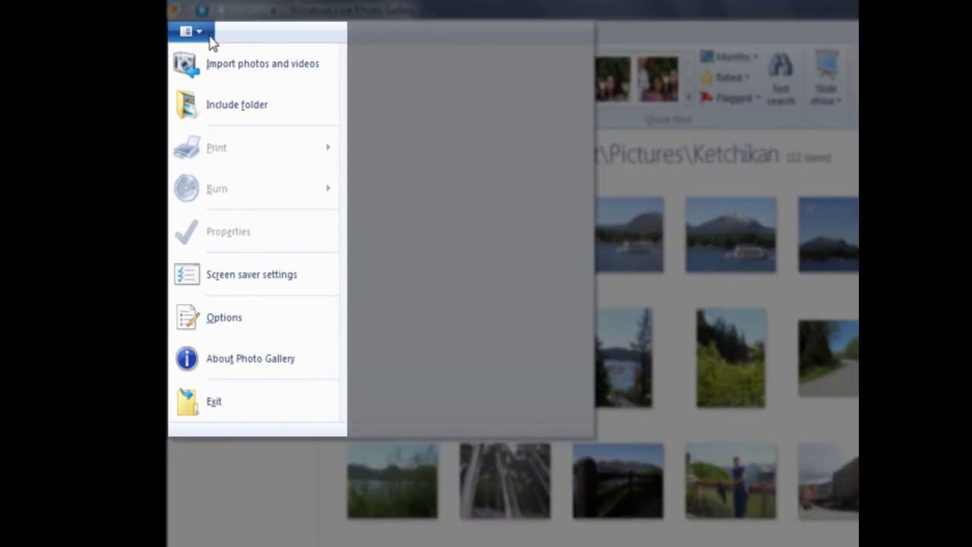
{"action": "mouse_move", "coordinate": [254, 274]}
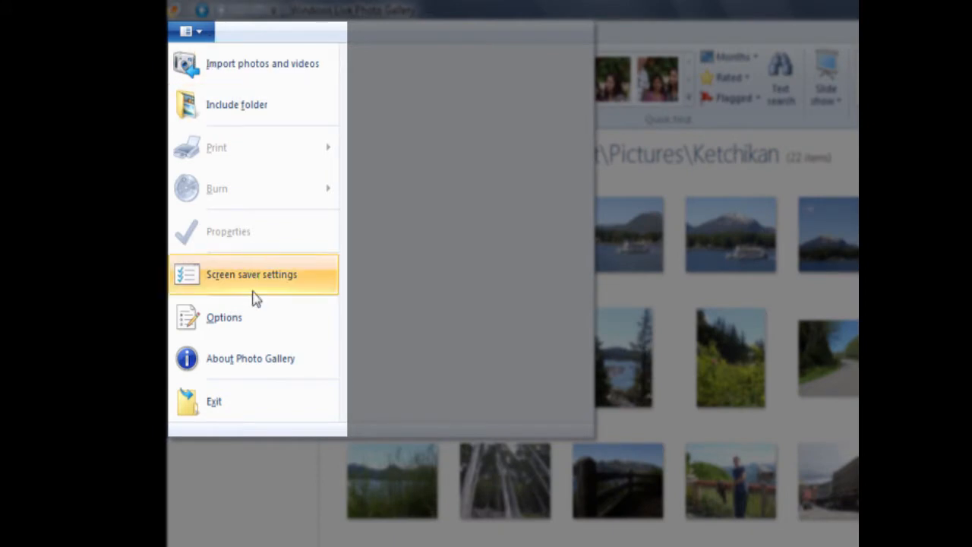
{"action": "mouse_move", "coordinate": [251, 317]}
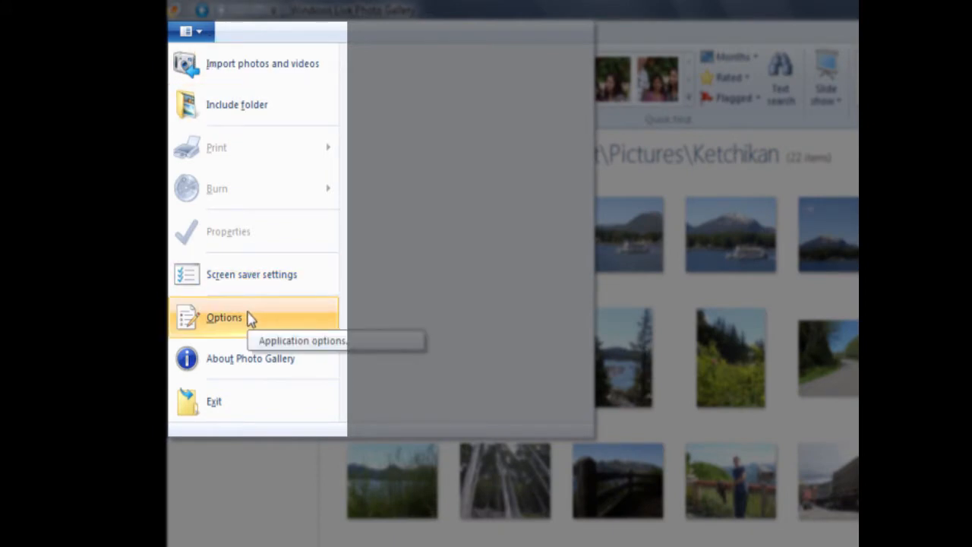
{"action": "left_click", "coordinate": [224, 316]}
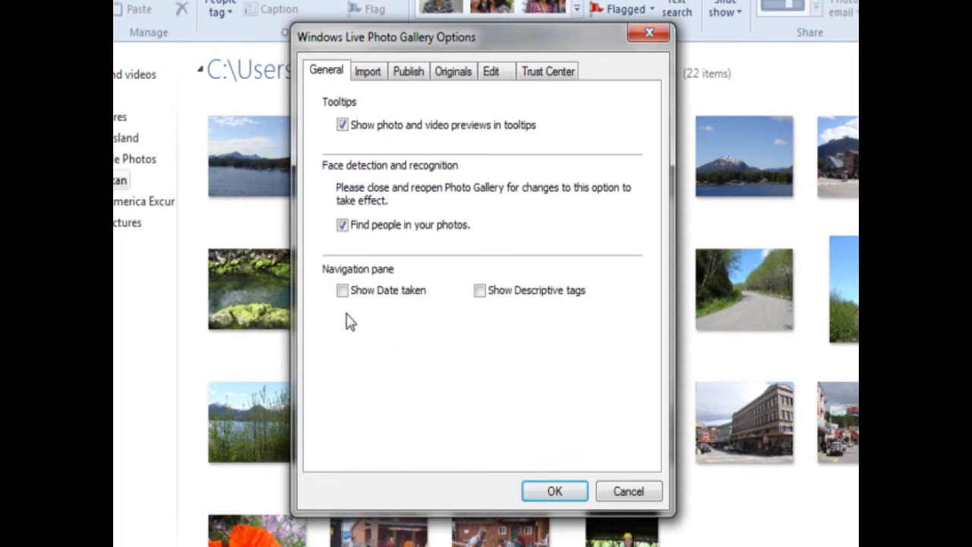
Step: Enable Show Date taken and Show Descriptive tags on the General tab and confirm
{"action": "left_click", "coordinate": [342, 291]}
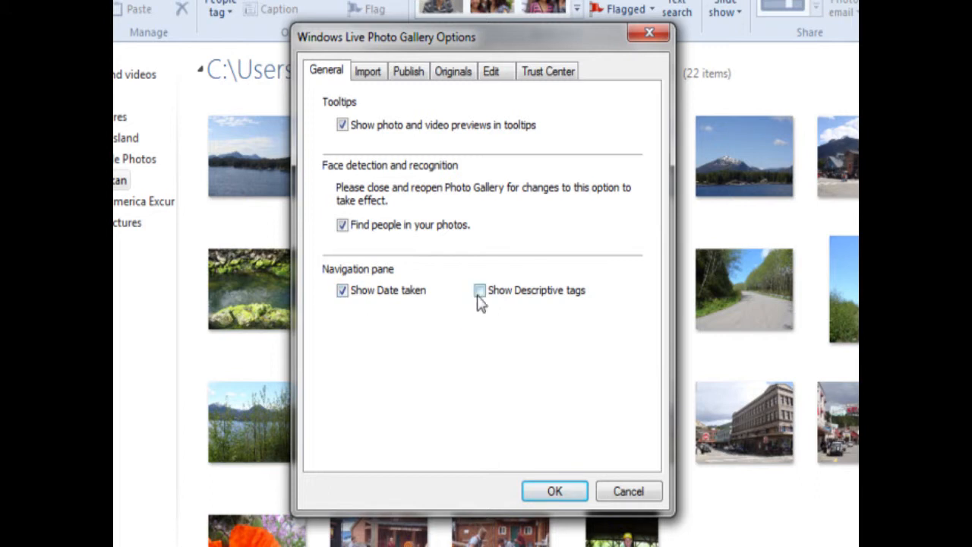
{"action": "left_click", "coordinate": [479, 290]}
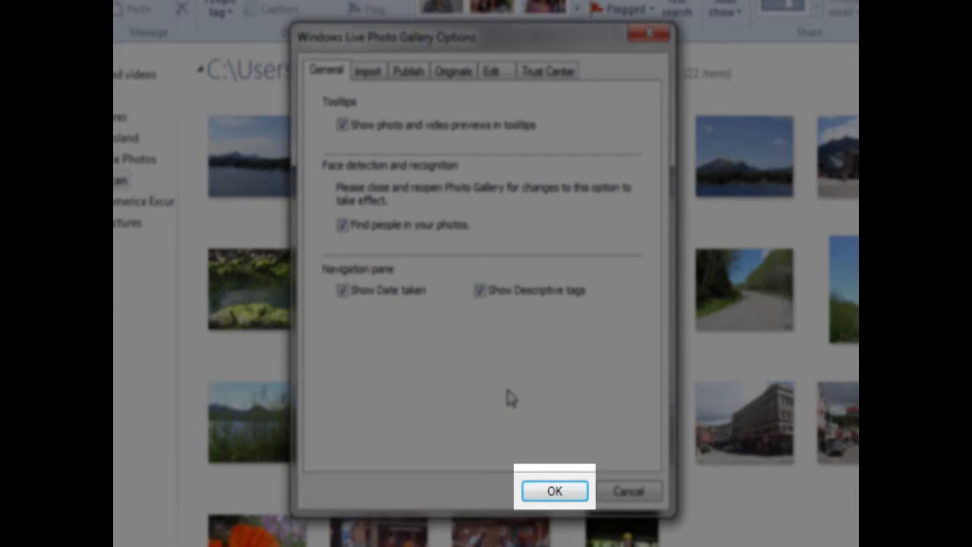
{"action": "left_click", "coordinate": [554, 490]}
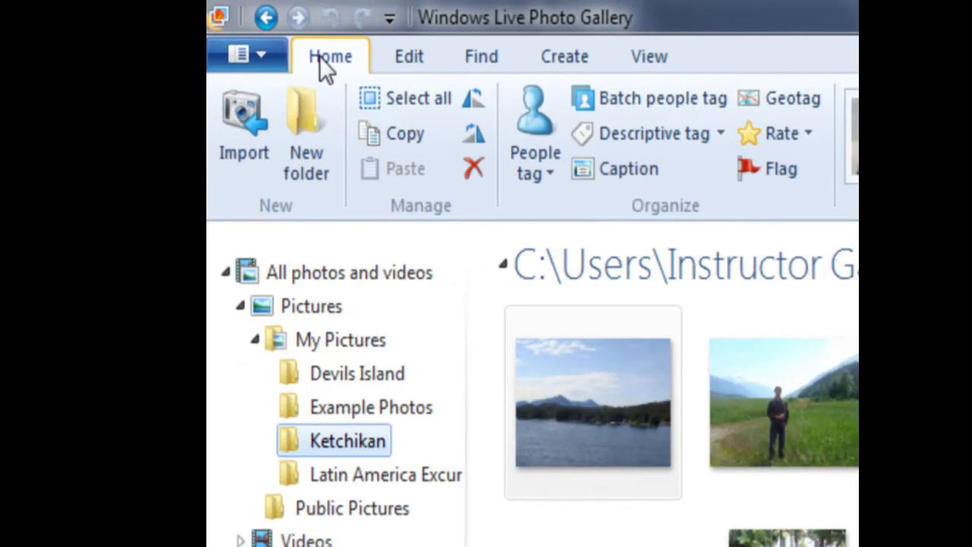
Step: Tour the Home, Edit, Find, Create and View ribbon tabs in turn
{"action": "left_click", "coordinate": [409, 56]}
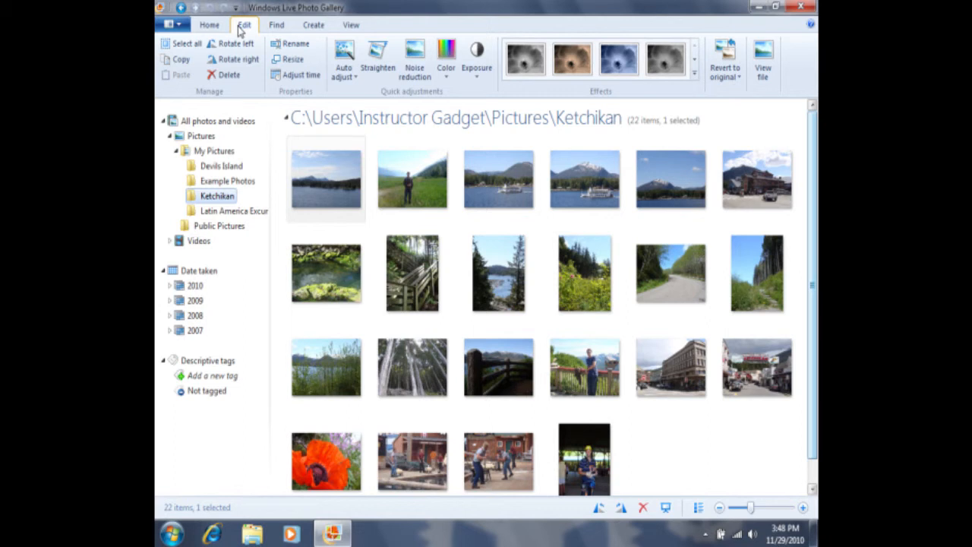
{"action": "left_click", "coordinate": [276, 24]}
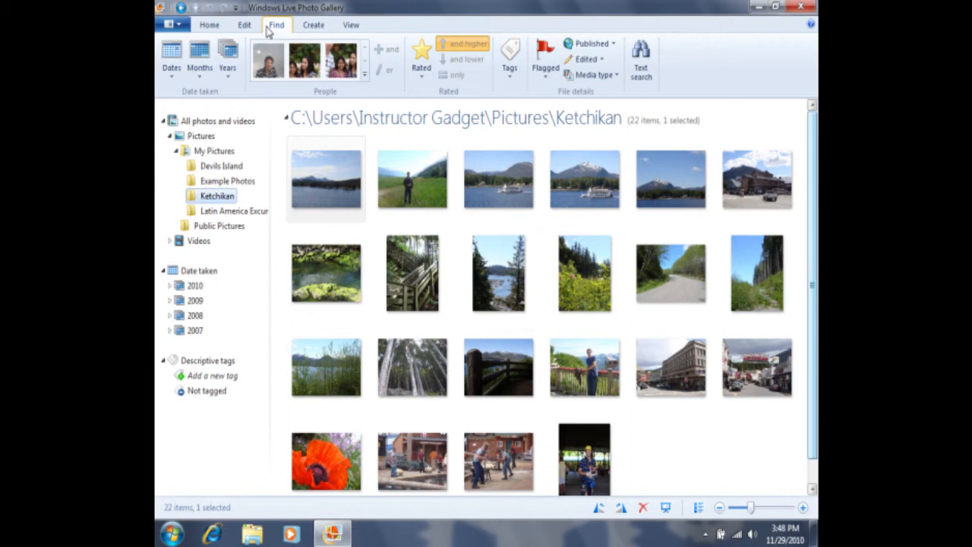
{"action": "left_click", "coordinate": [313, 24]}
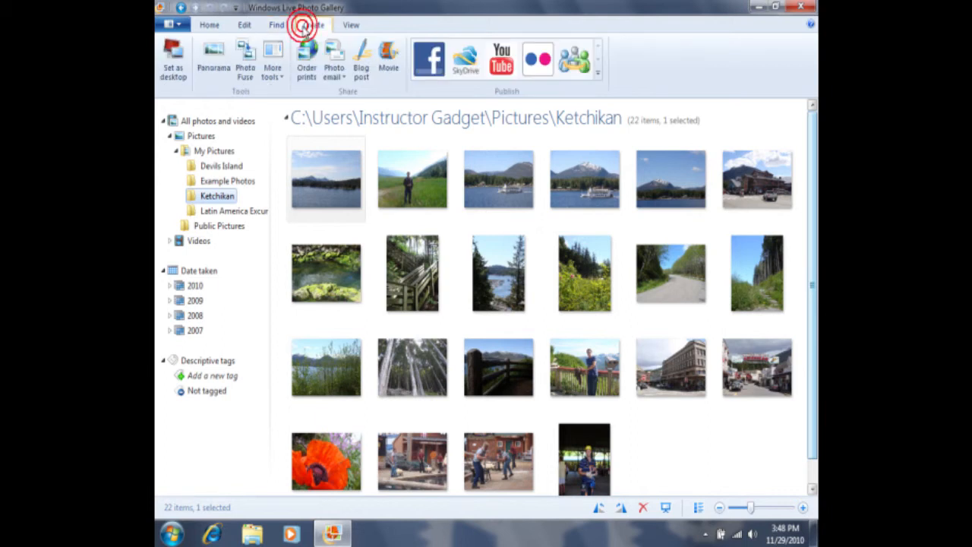
{"action": "left_click", "coordinate": [312, 25]}
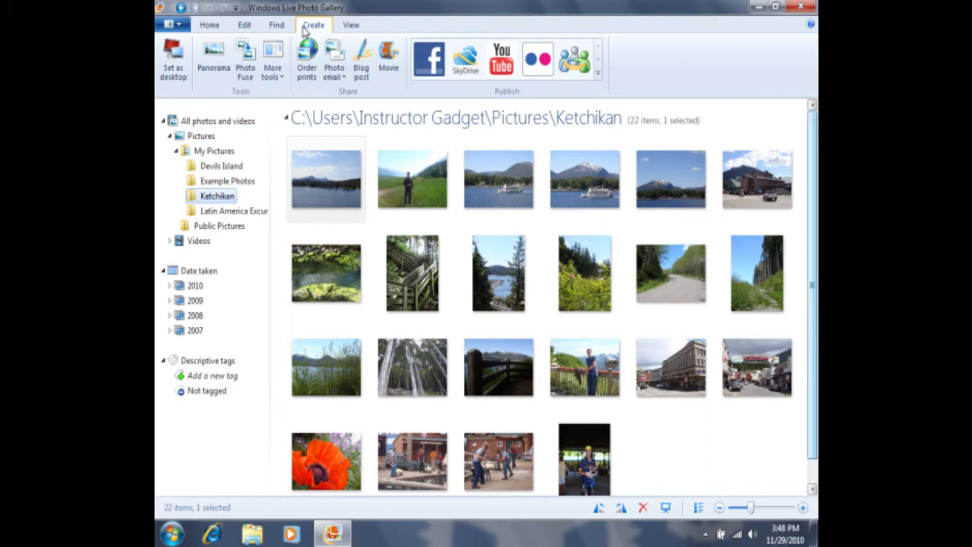
{"action": "left_click", "coordinate": [350, 24]}
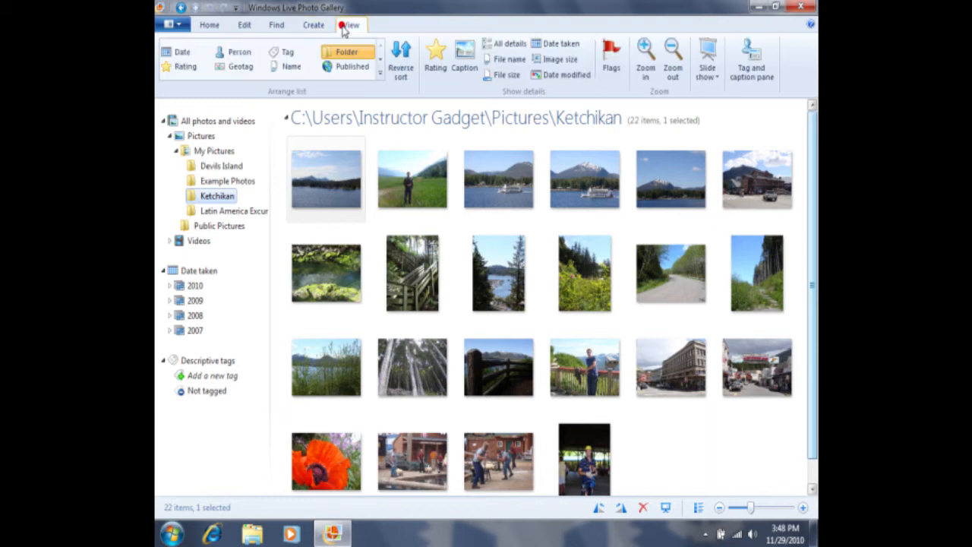